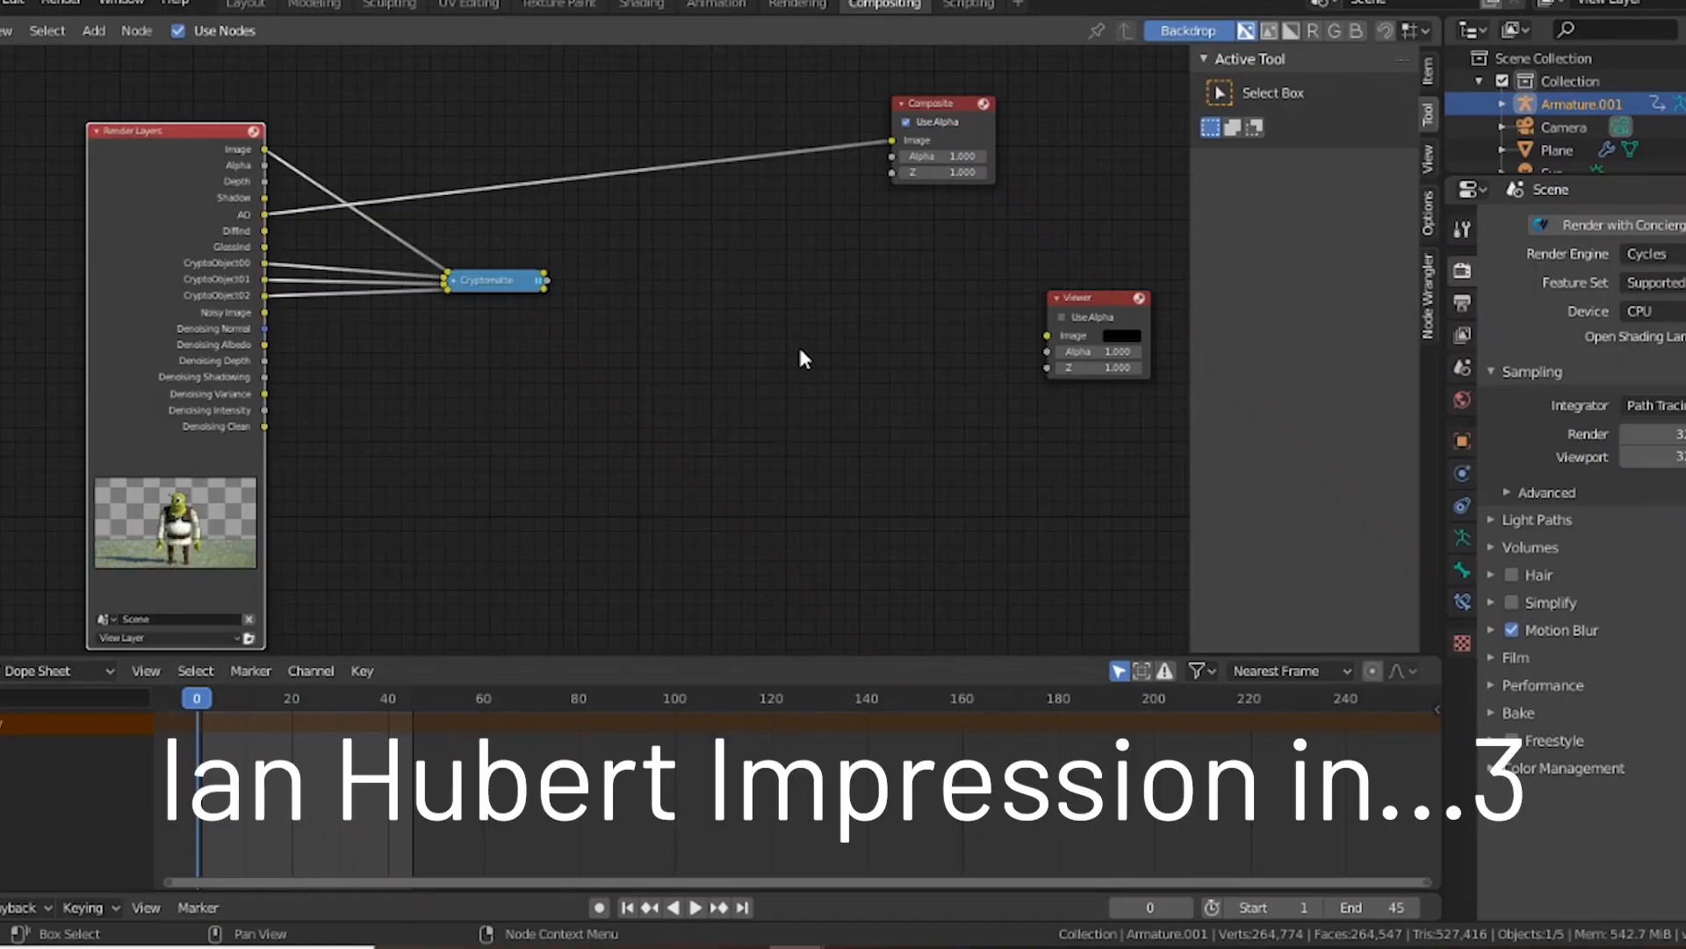
Render with F12, search 'denoi' and show the view layer's Denoising Data pass option.
key("F12")
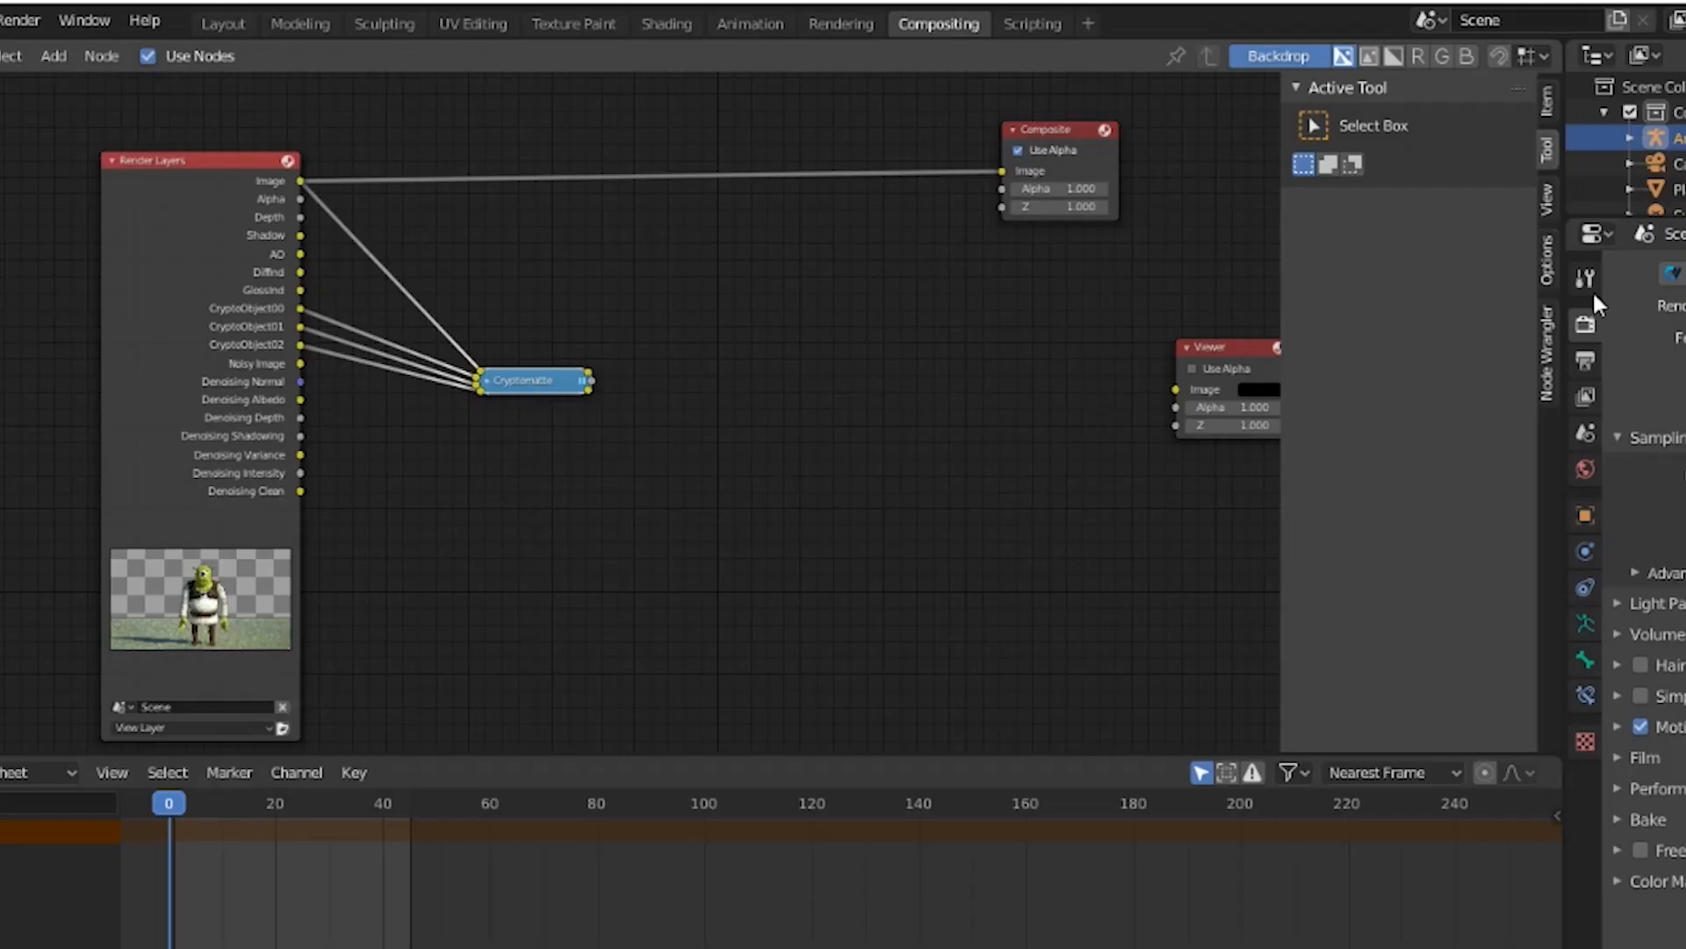
type("denoi")
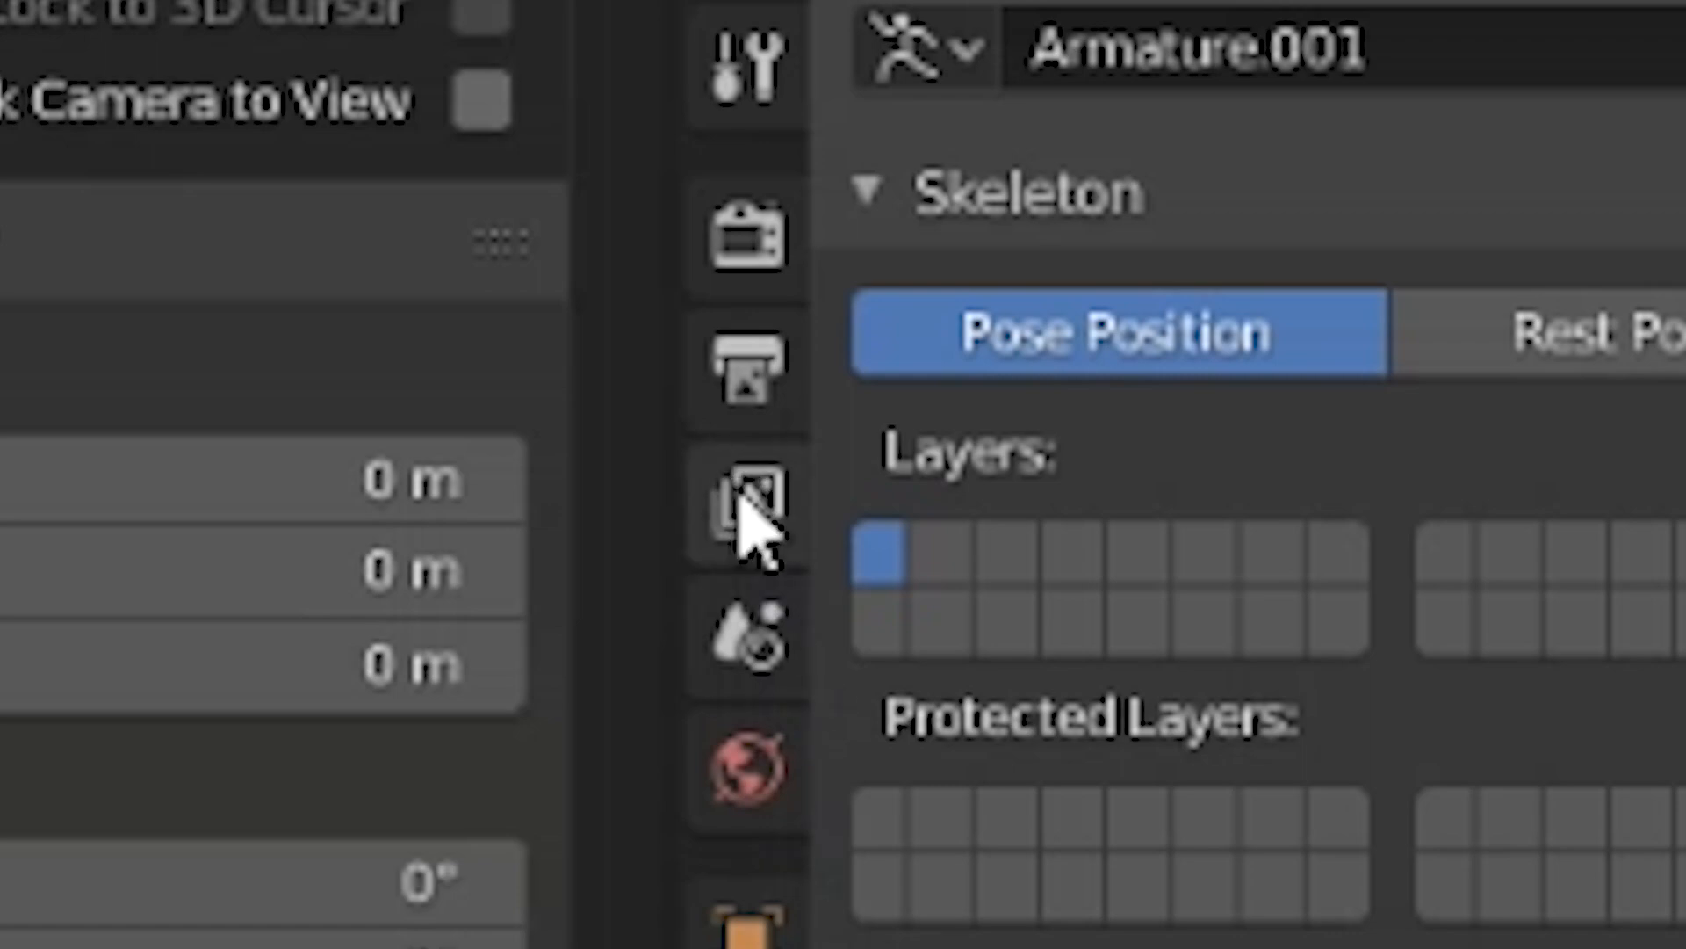
left_click(744, 500)
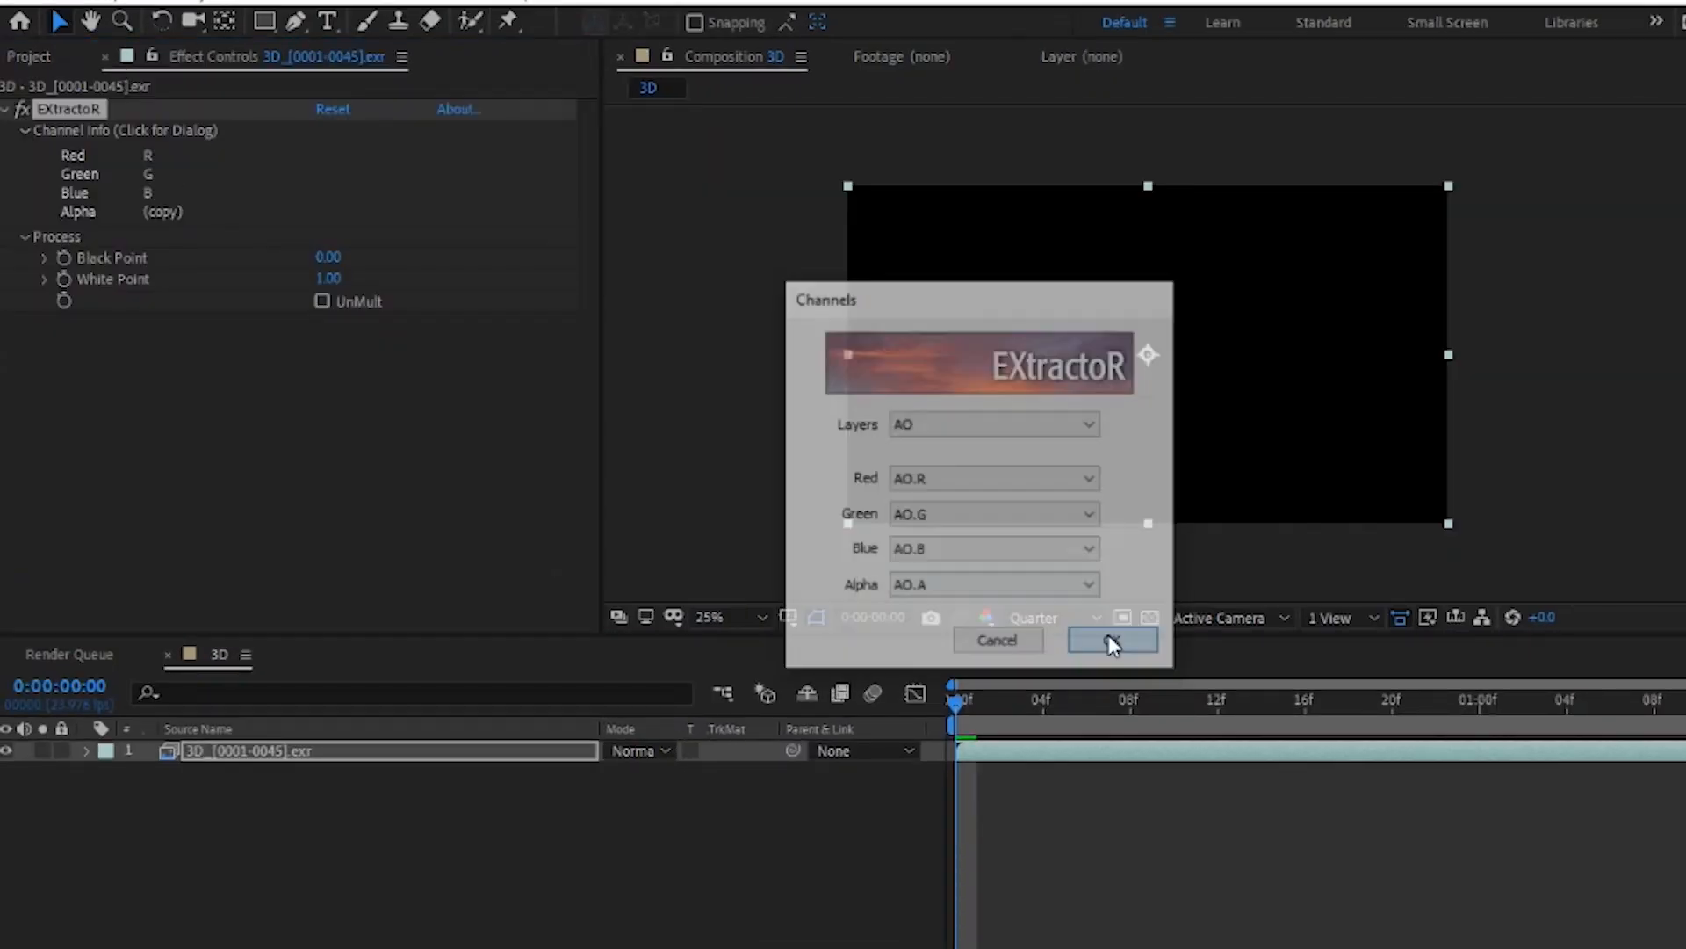
Extract the AO layer with EXtractoR and adjust Levels on the blue channel.
left_click(1112, 640)
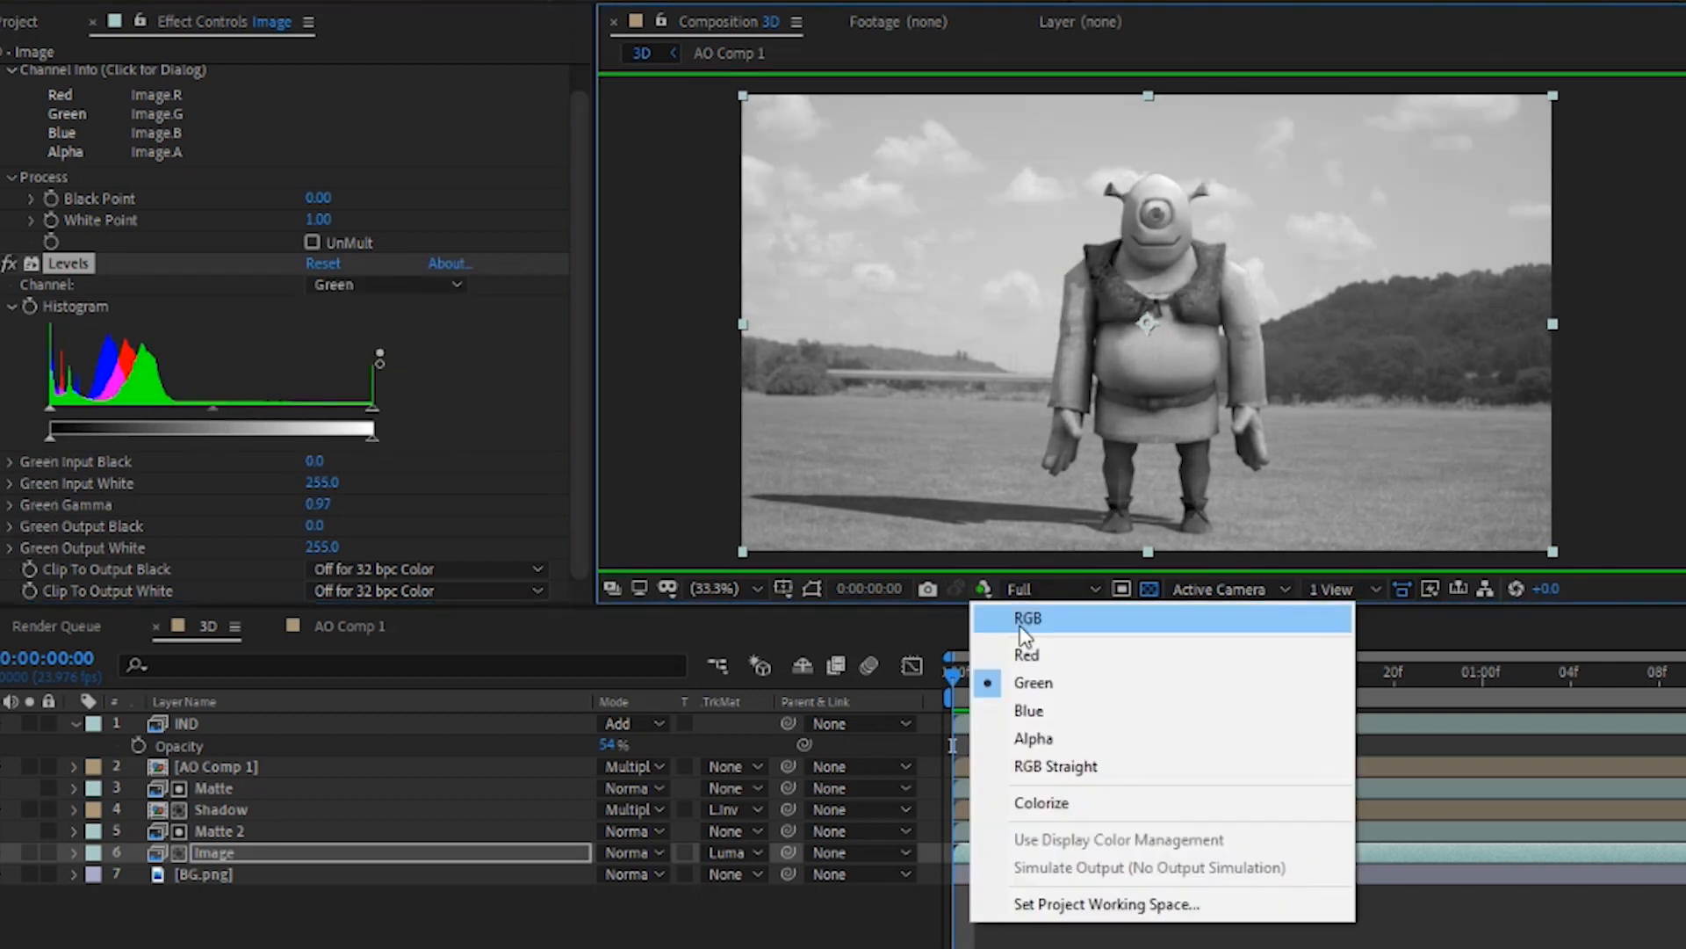
left_click(1028, 709)
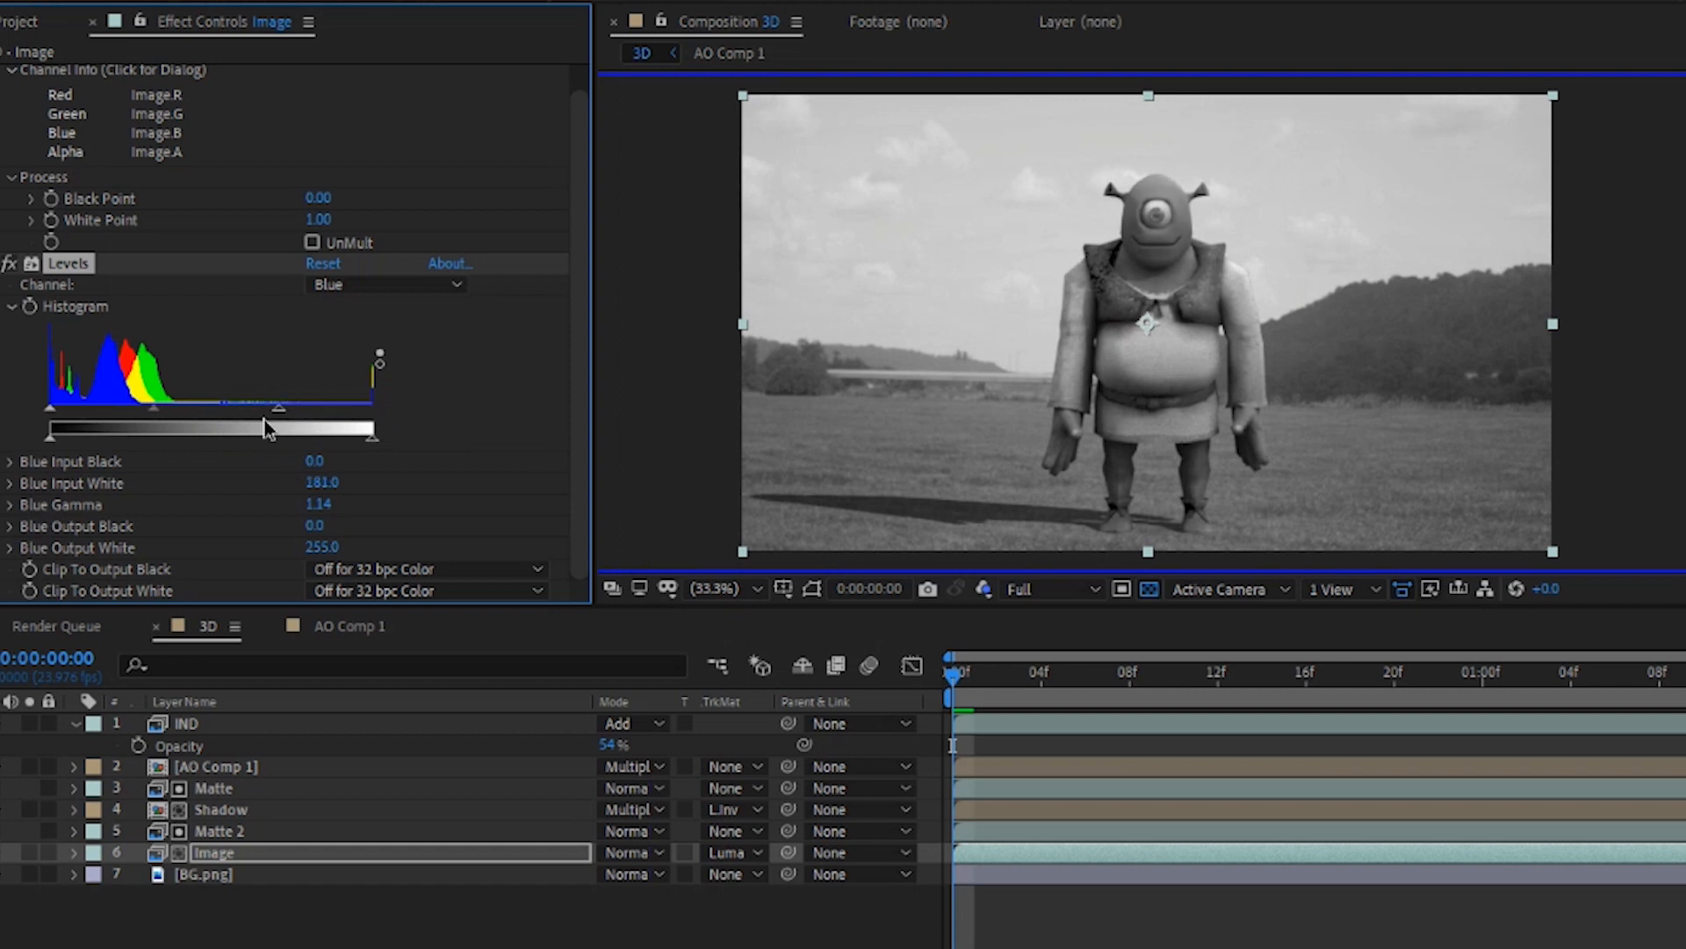